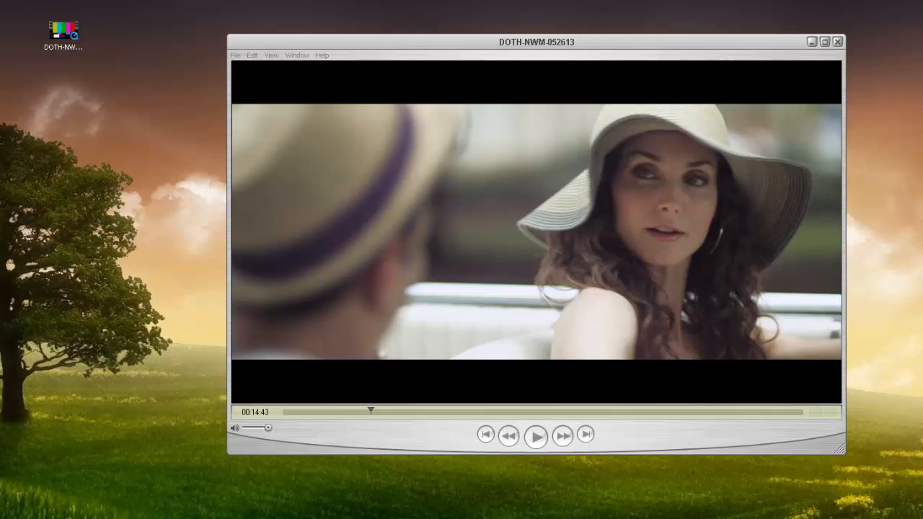
- Dismiss the version info and show the Movie Inspector with 1920×1080 size and 23.98 fps
click(297, 55)
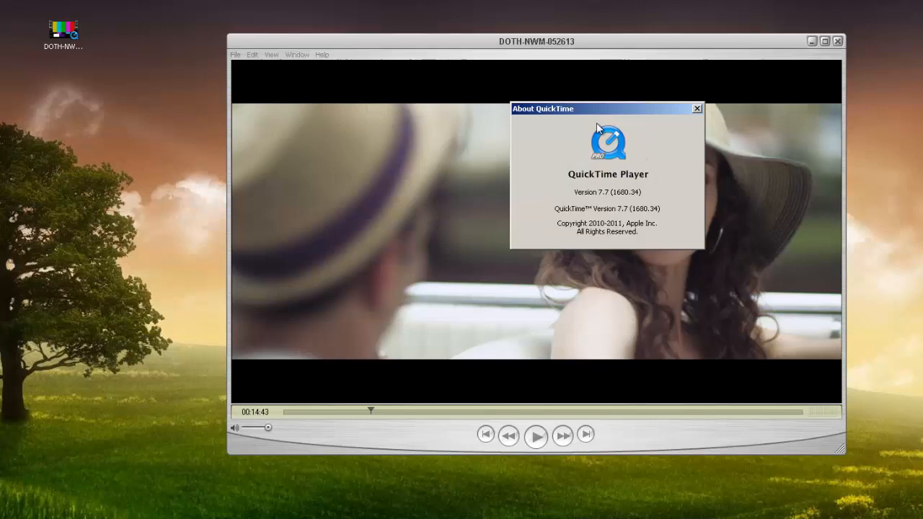
click(297, 54)
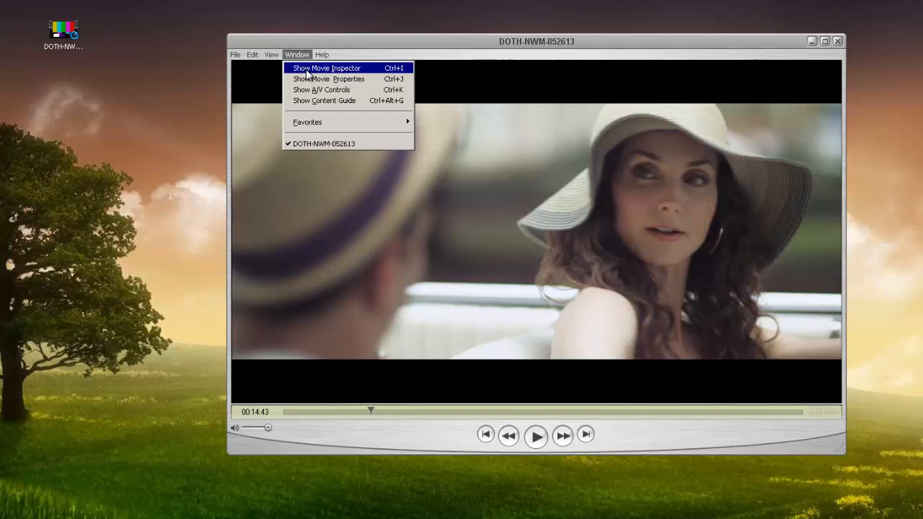
click(326, 68)
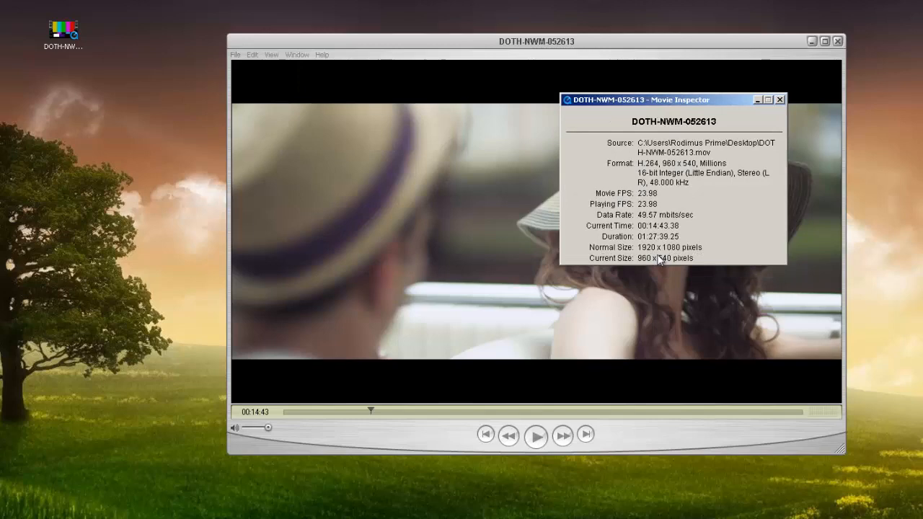
click(271, 55)
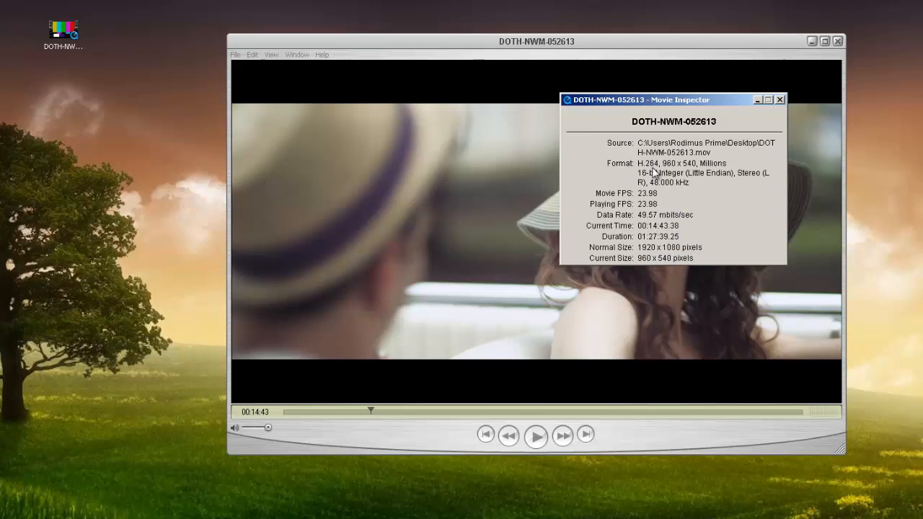
click(779, 99)
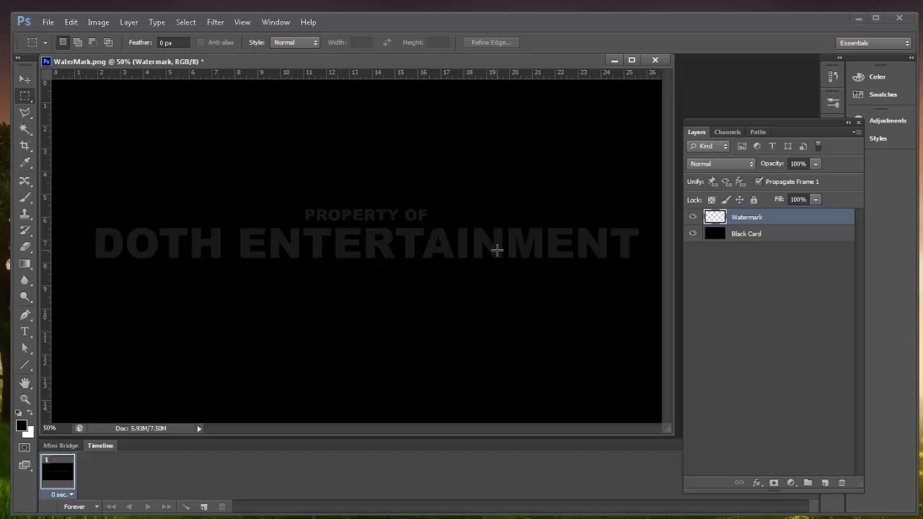
- Confirm the image is 1920×1080 via Image Size and keep the Black Card layer hidden
click(692, 234)
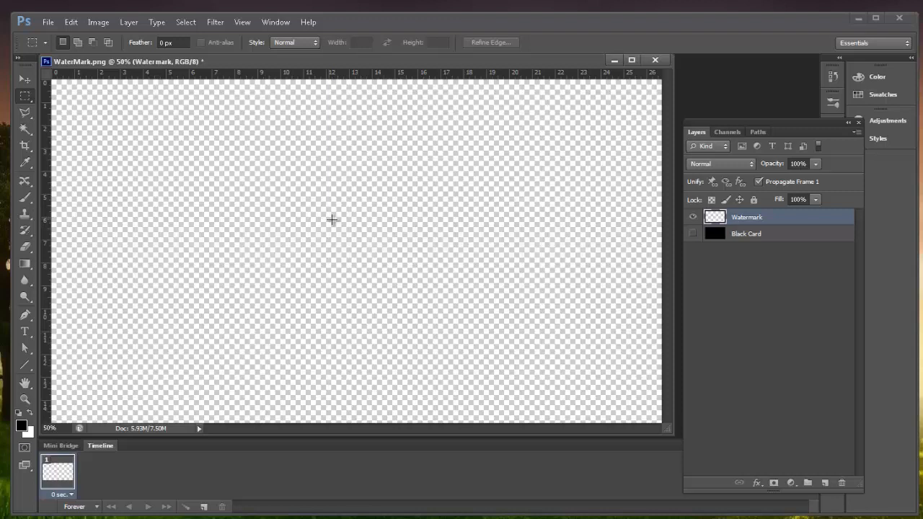
click(98, 22)
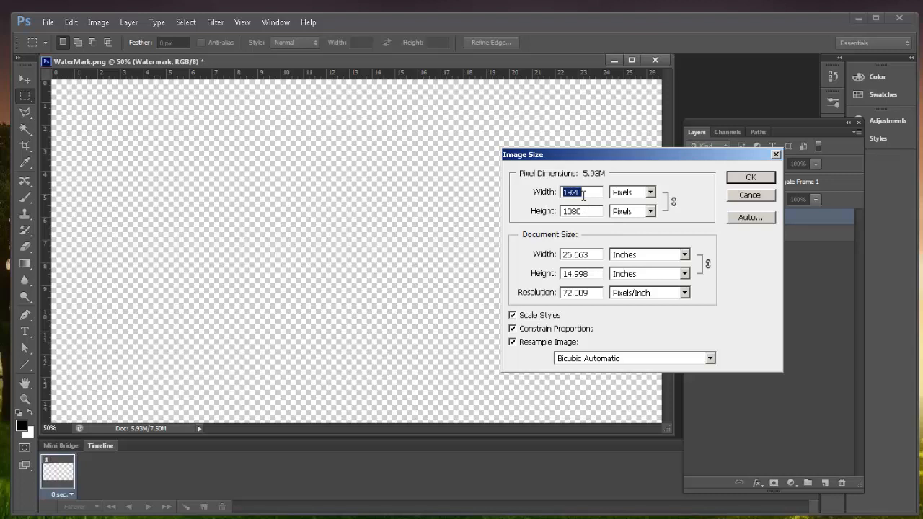
mouse_move(581, 191)
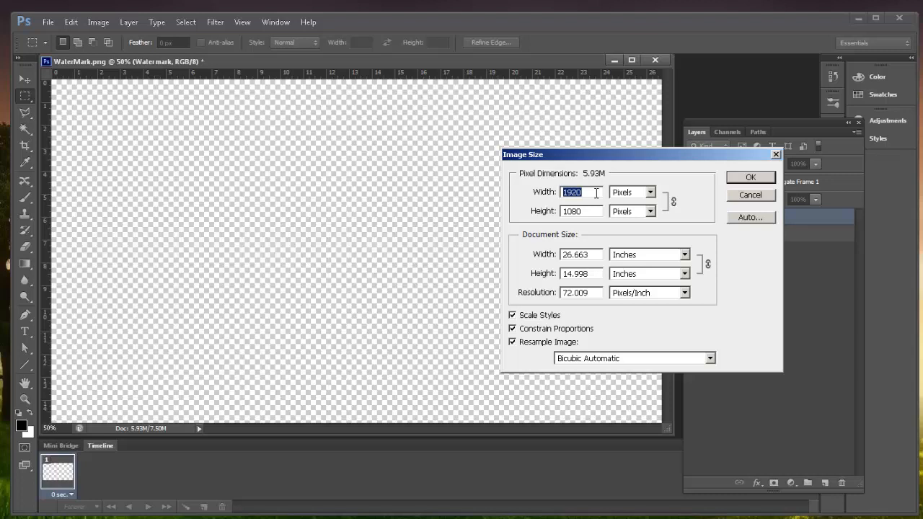
click(750, 176)
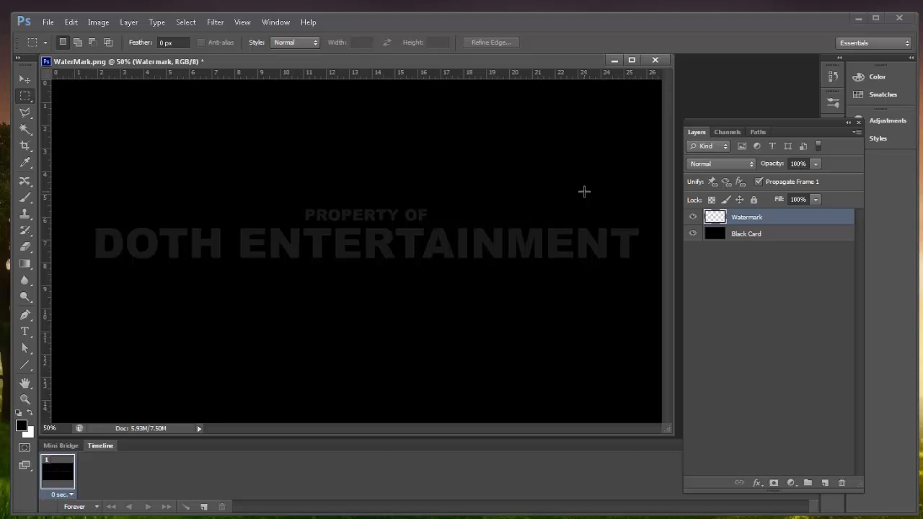
click(692, 234)
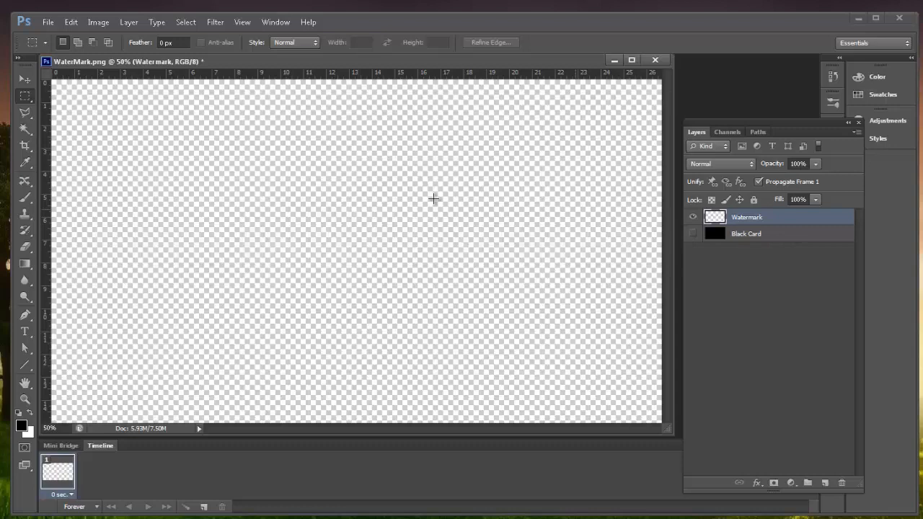
- Save the transparent watermark to the desktop as WaterMark.png
click(489, 327)
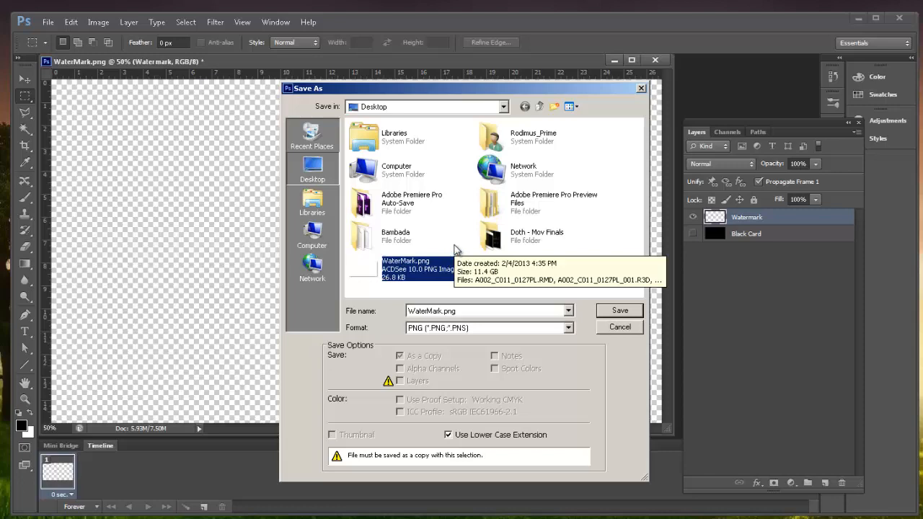
click(619, 310)
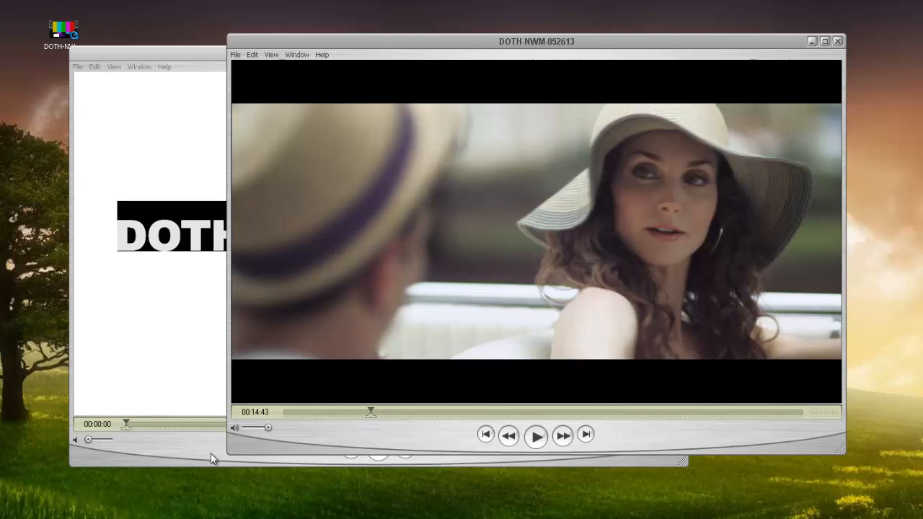
- Copy the opened WaterMark.png image and return to the movie window
click(95, 67)
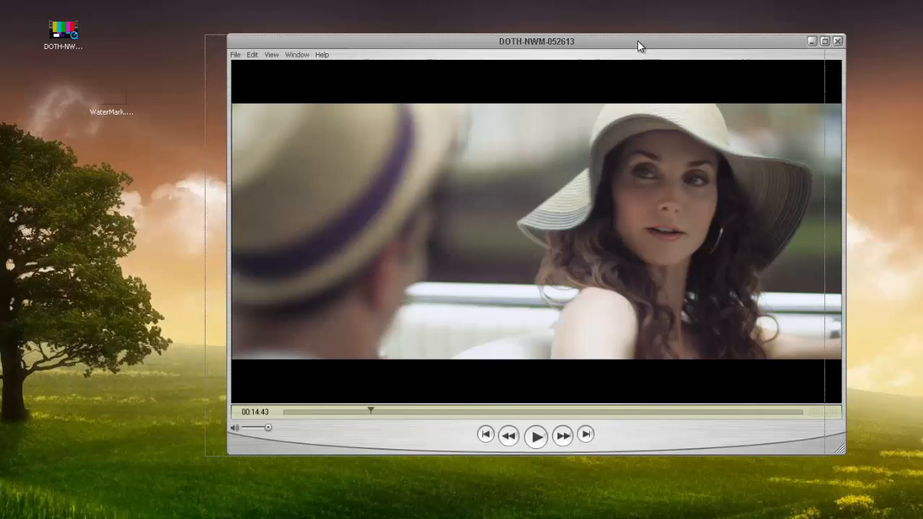
- Reach Edit > Add to Selection and Scale to paste the copied watermark
click(212, 53)
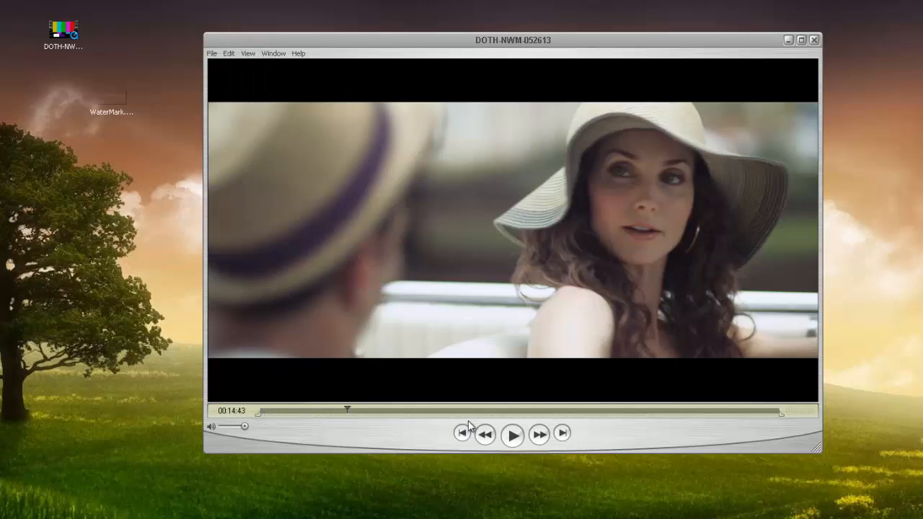
click(228, 52)
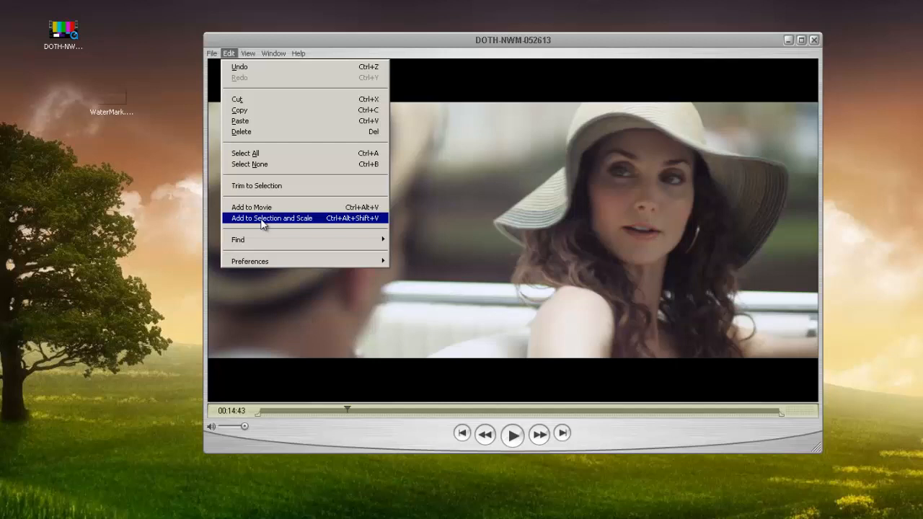
mouse_move(274, 228)
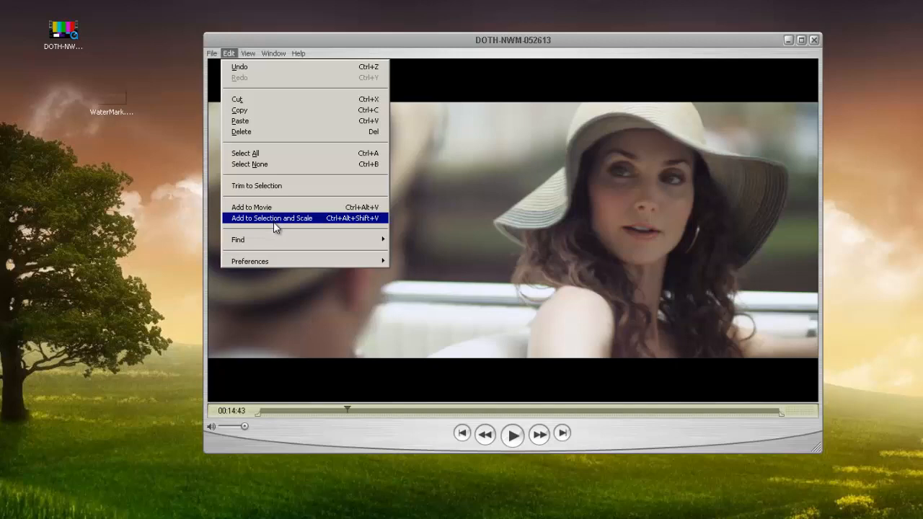
mouse_move(283, 222)
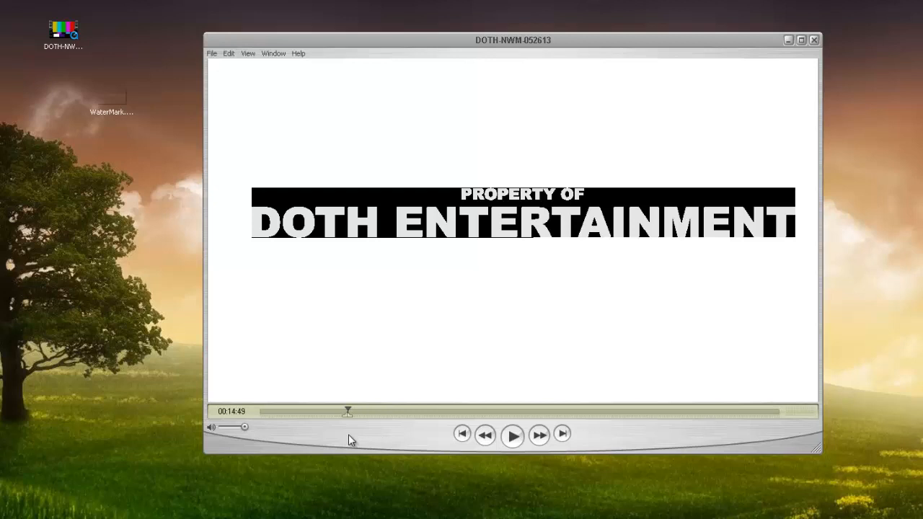
click(274, 52)
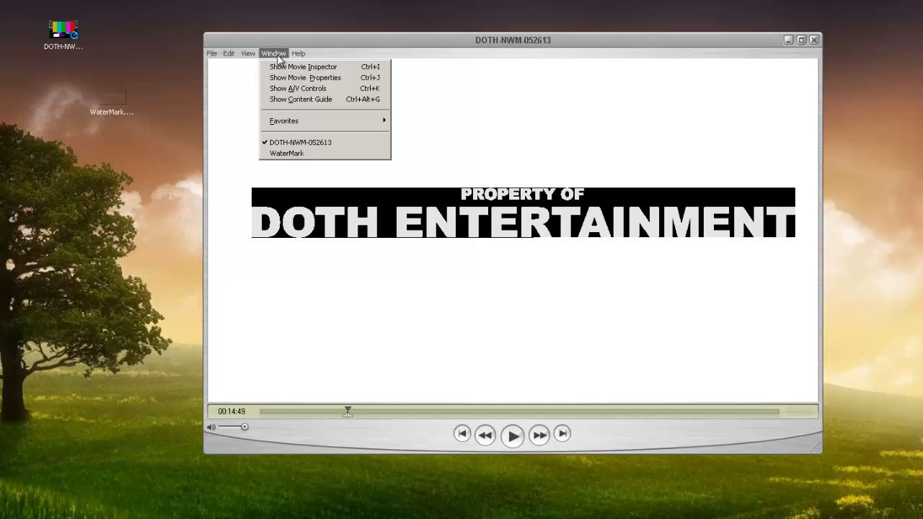
click(304, 78)
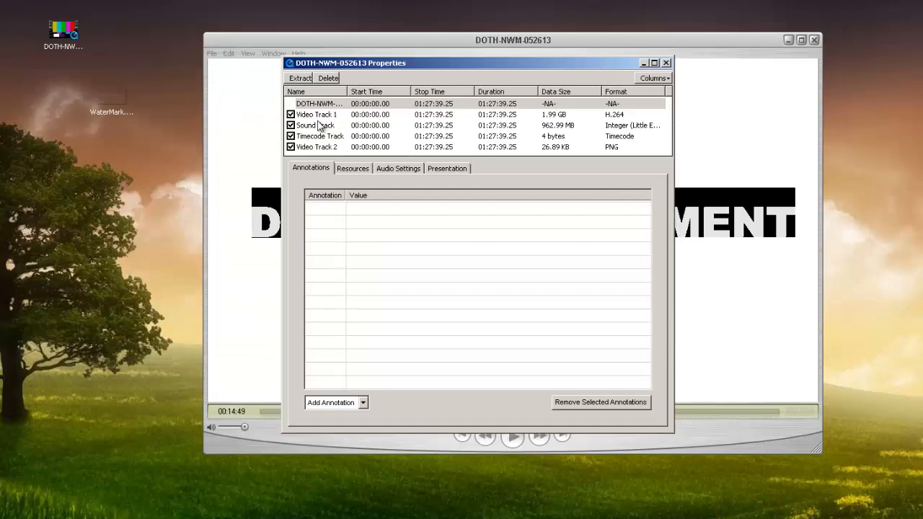
mouse_move(317, 153)
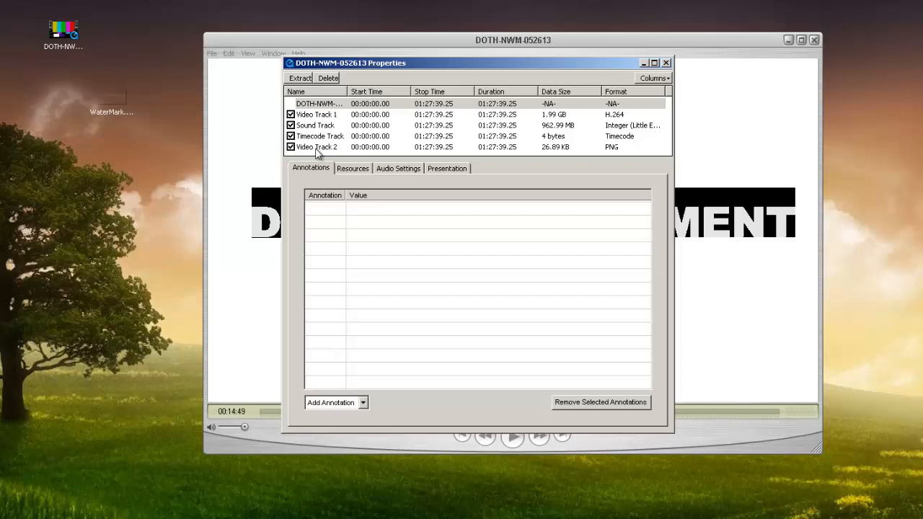
mouse_move(617, 153)
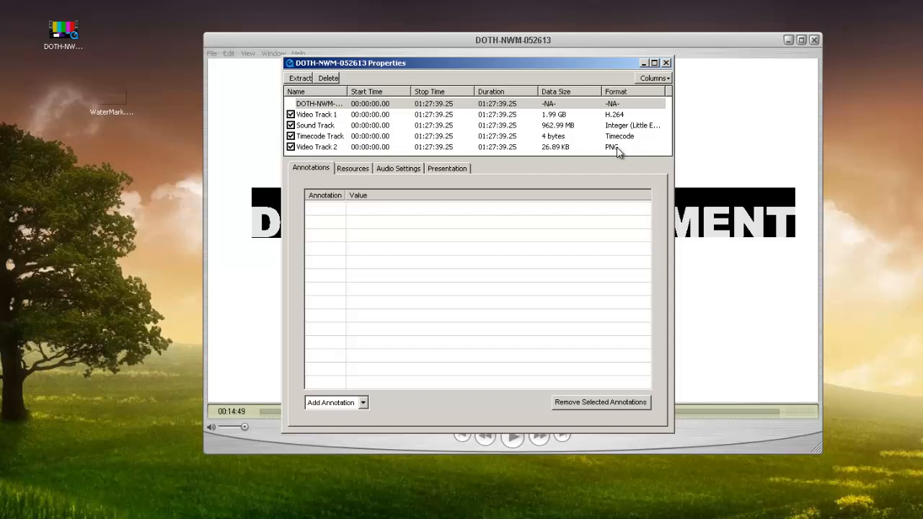
click(315, 147)
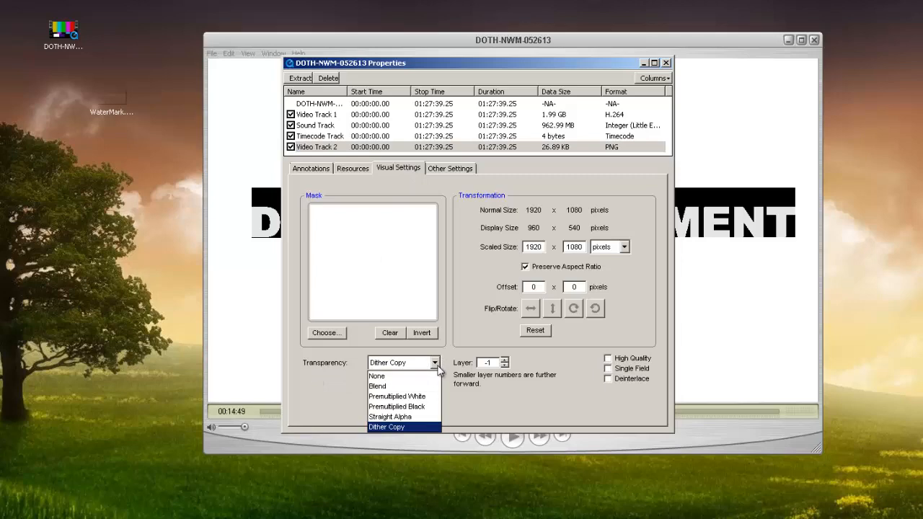
- Set Video Track 2's transparency to Straight Alpha in Visual Settings
click(389, 415)
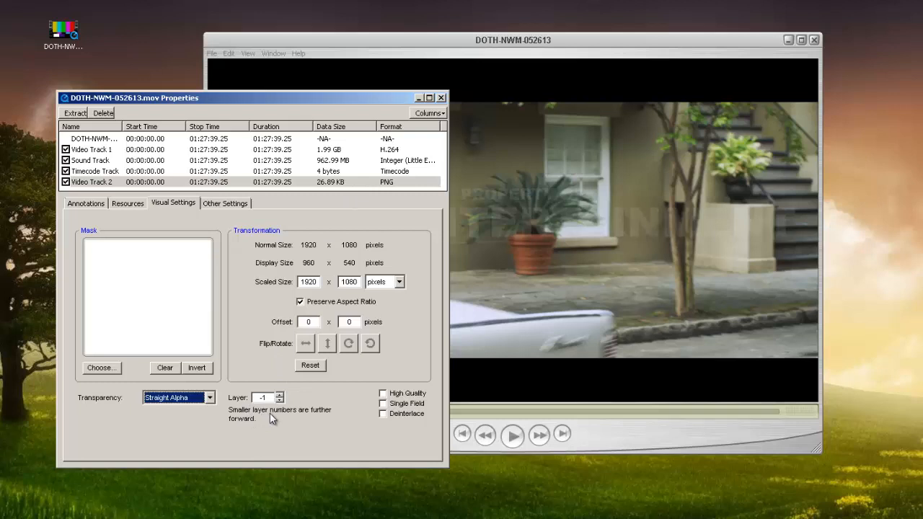
mouse_move(382, 298)
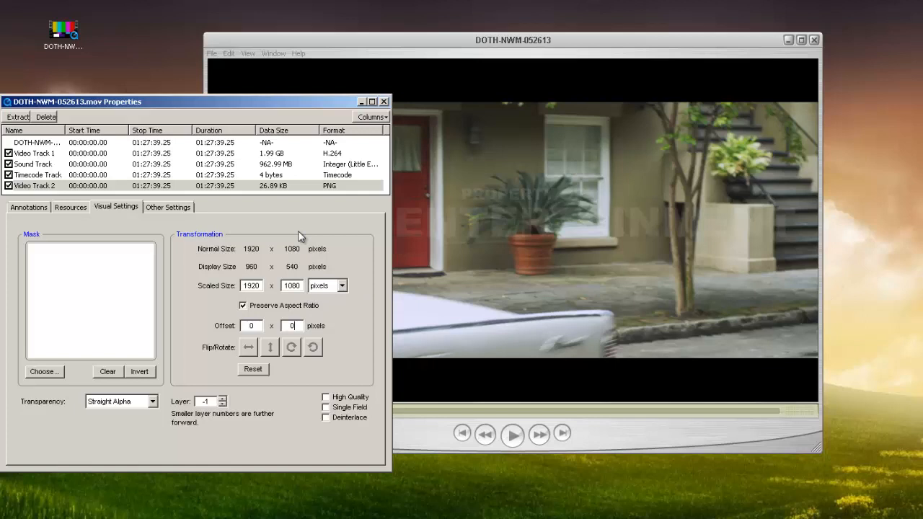
- Reset the watermark's Offset to 0 and close the Properties window
click(251, 325)
text(10)
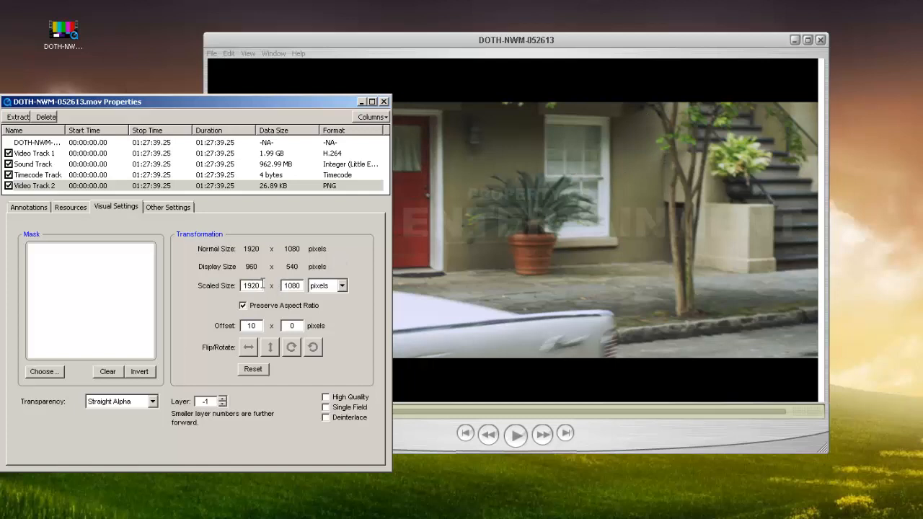
mouse_move(251, 286)
text(0)
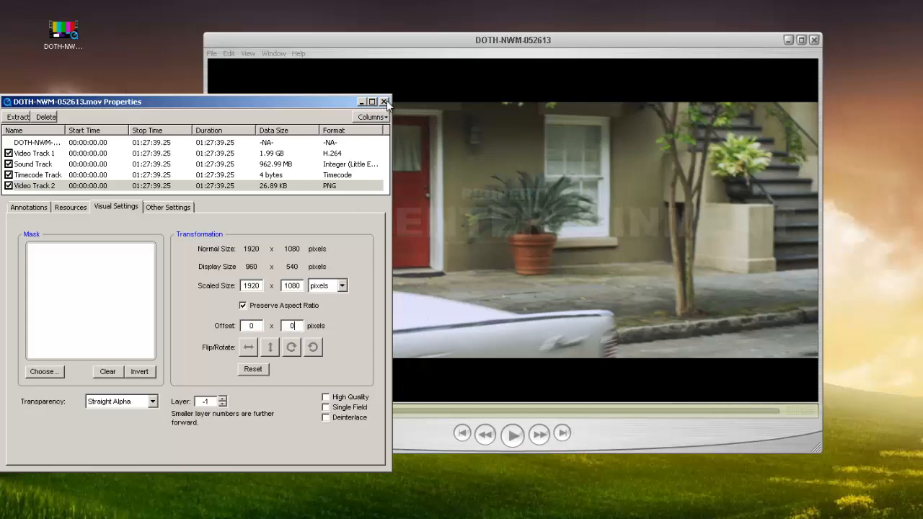
click(210, 43)
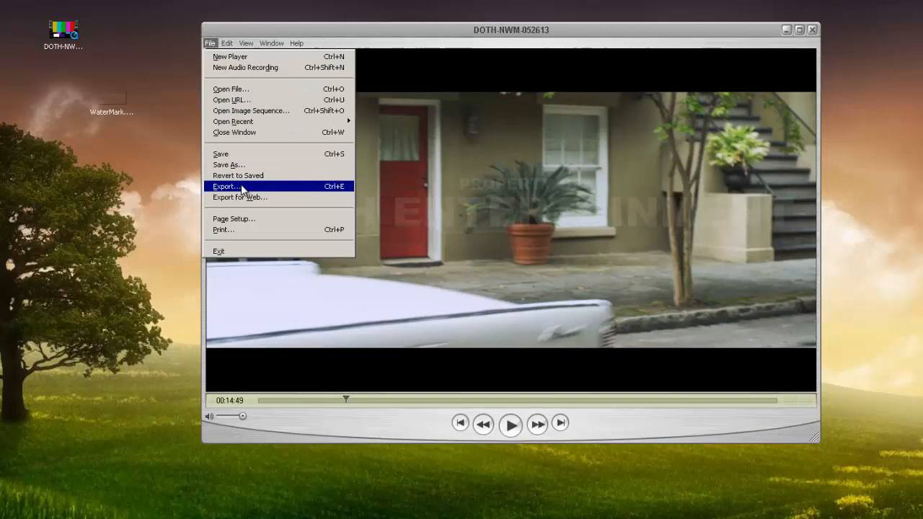
- Start File > Export as Movie to QuickTime Movie and reach its Options
click(226, 186)
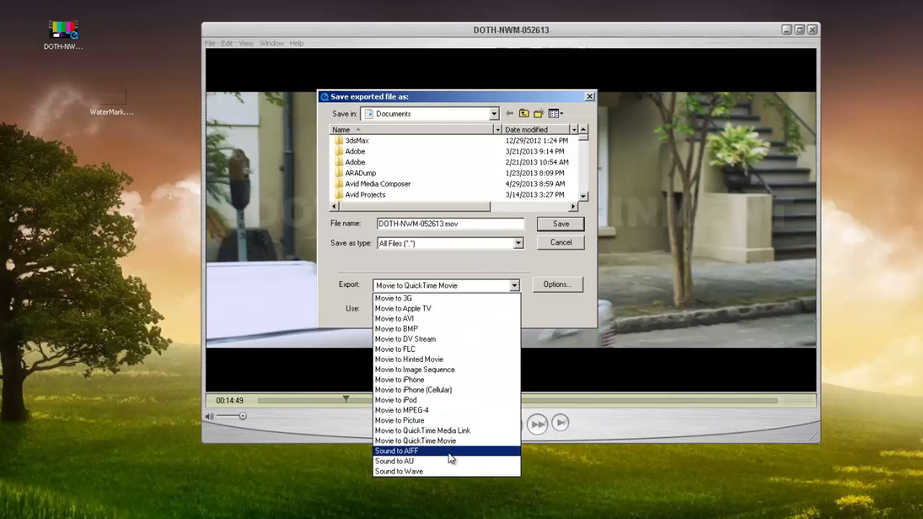
click(415, 442)
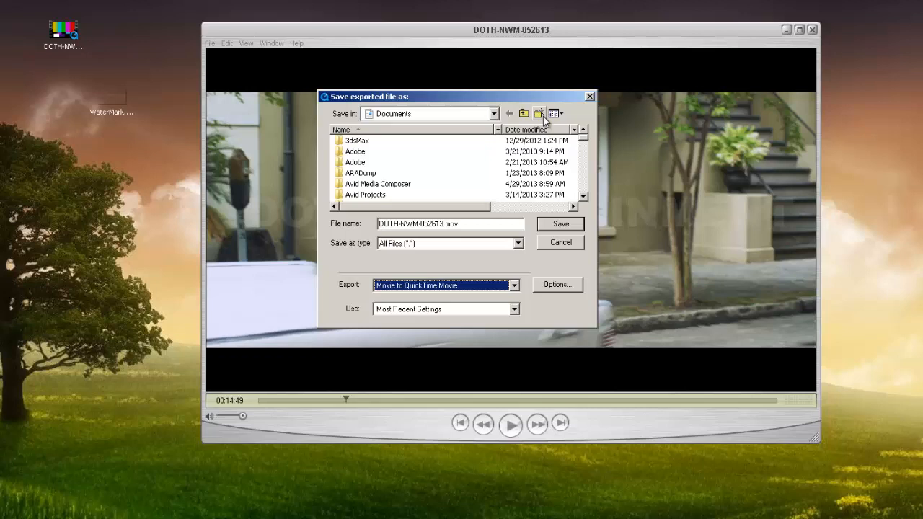
click(557, 284)
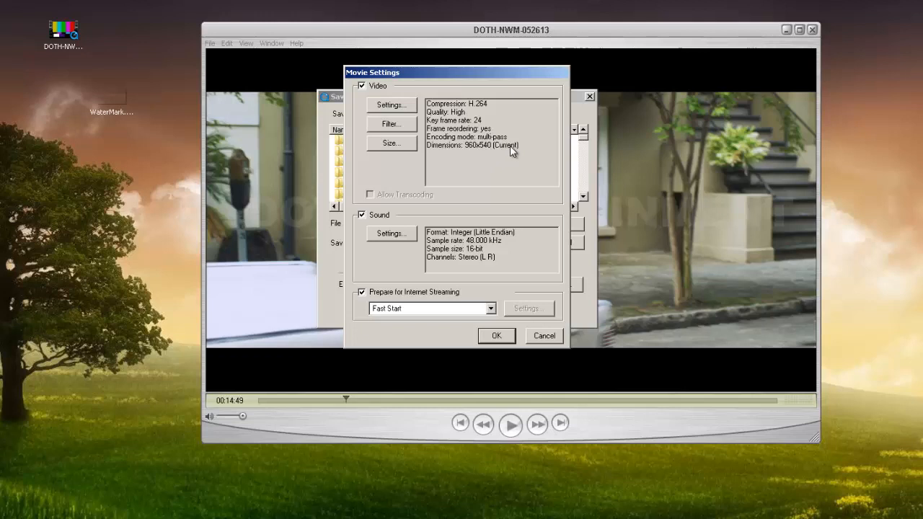
mouse_move(492, 151)
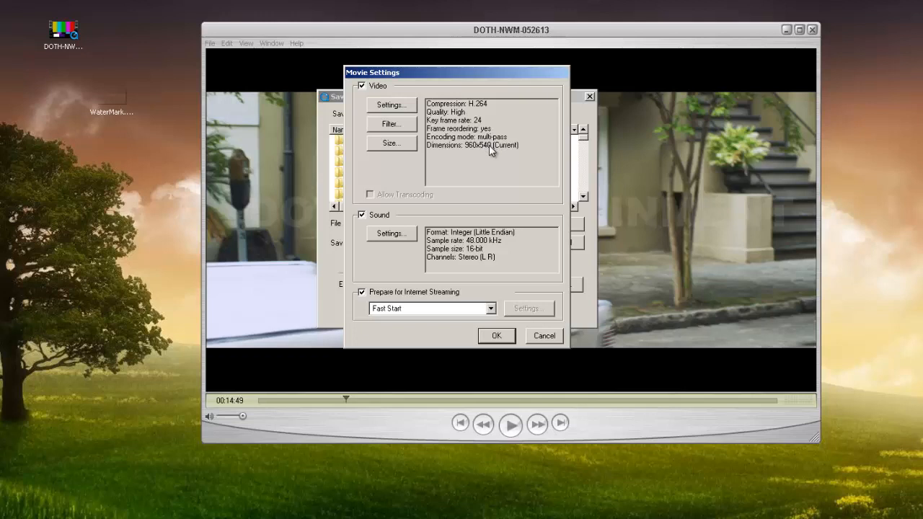
mouse_move(392, 145)
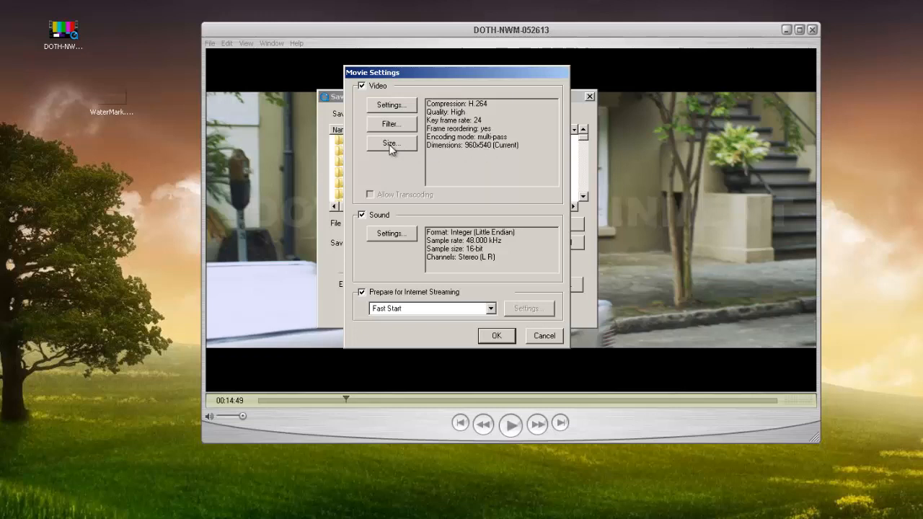
- Keep export dimensions at Current 960×540 with H.264 and confirm Movie Settings
click(391, 144)
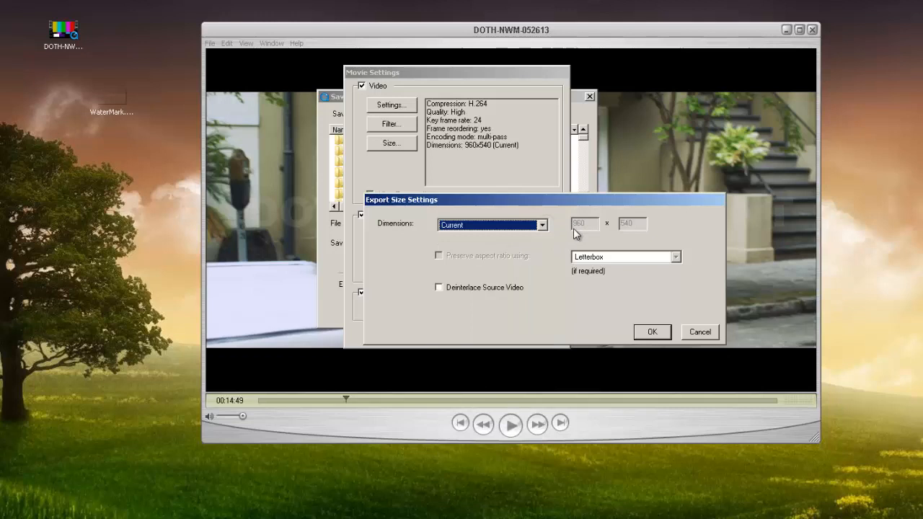
click(652, 332)
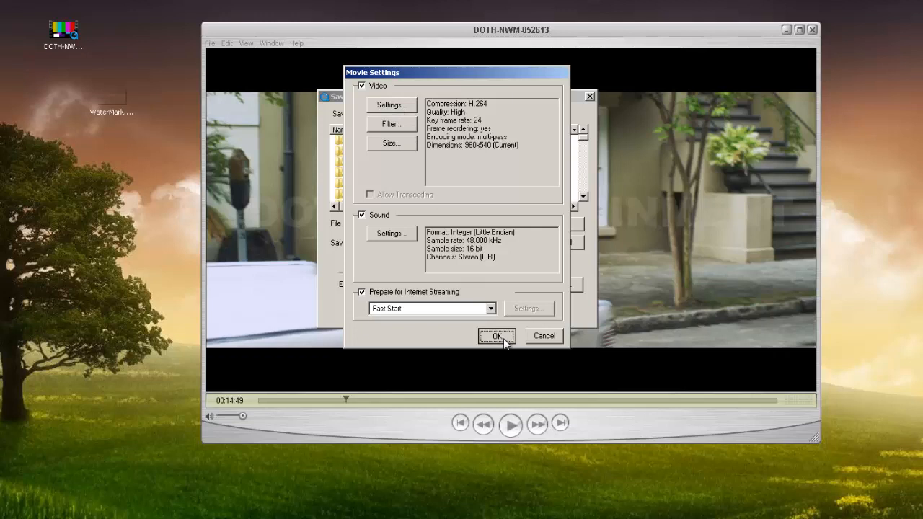
click(496, 336)
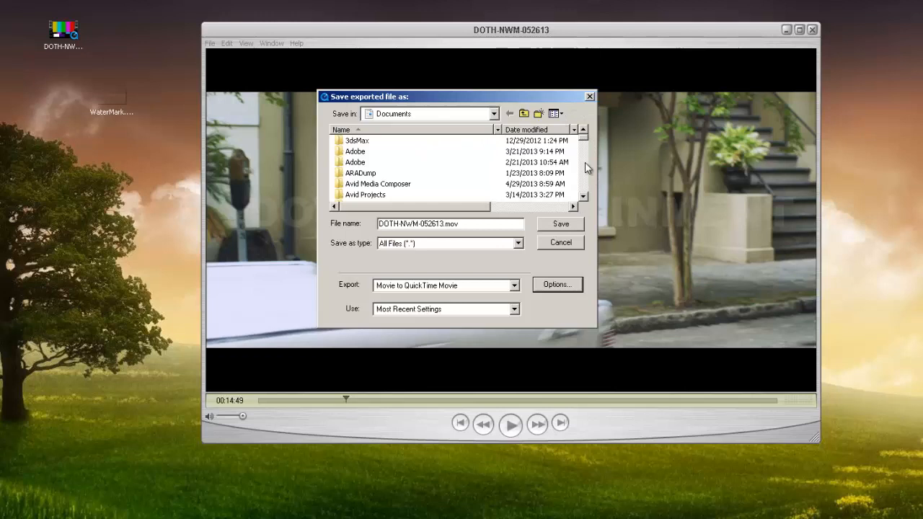
- Choose Desktop as the save location and rename the exported .mov file
click(493, 113)
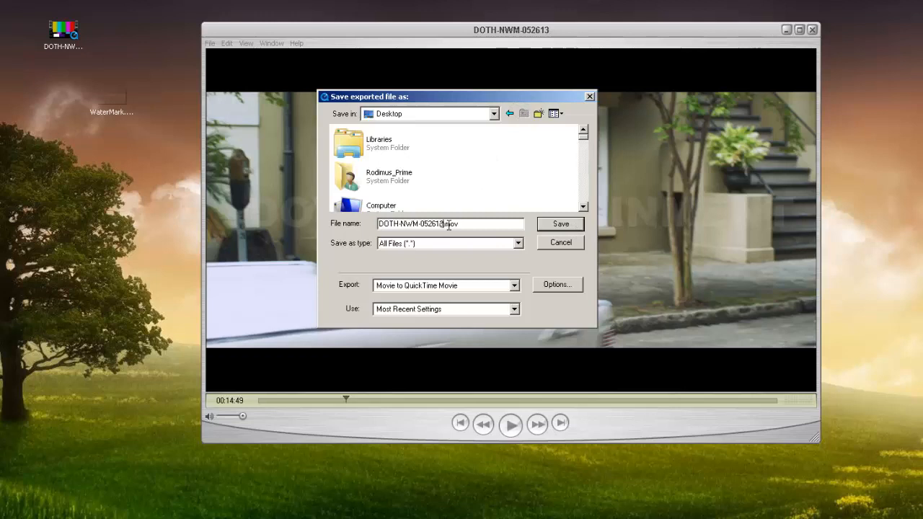
click(560, 224)
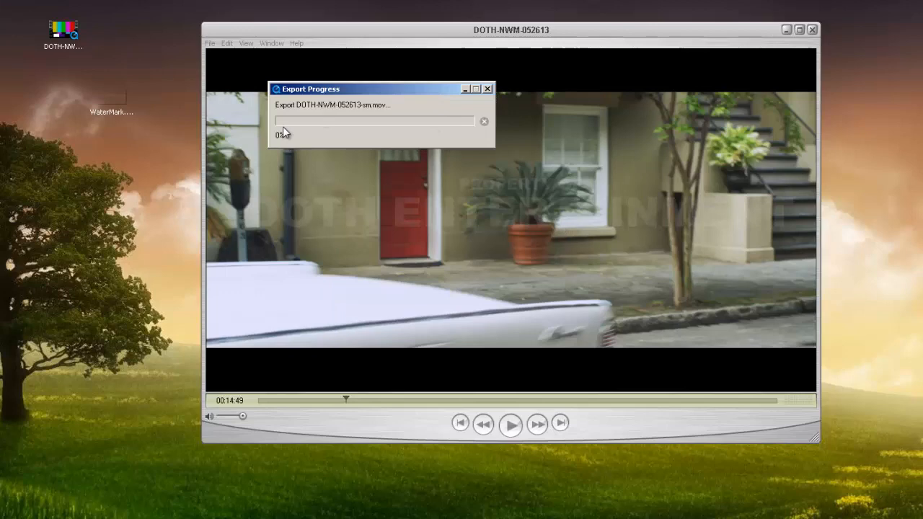